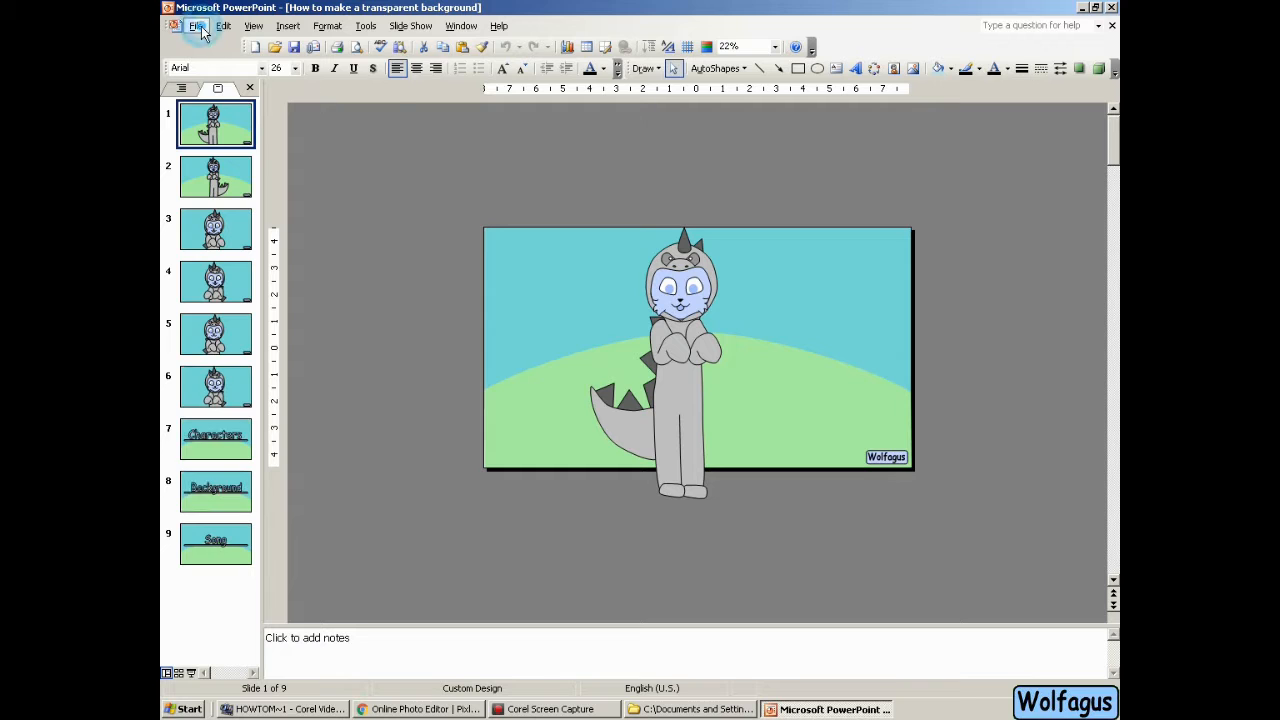
Save all nine PowerPoint slides as JPEG images Slide1 to Slide9
{"action": "left_click", "coordinate": [196, 25]}
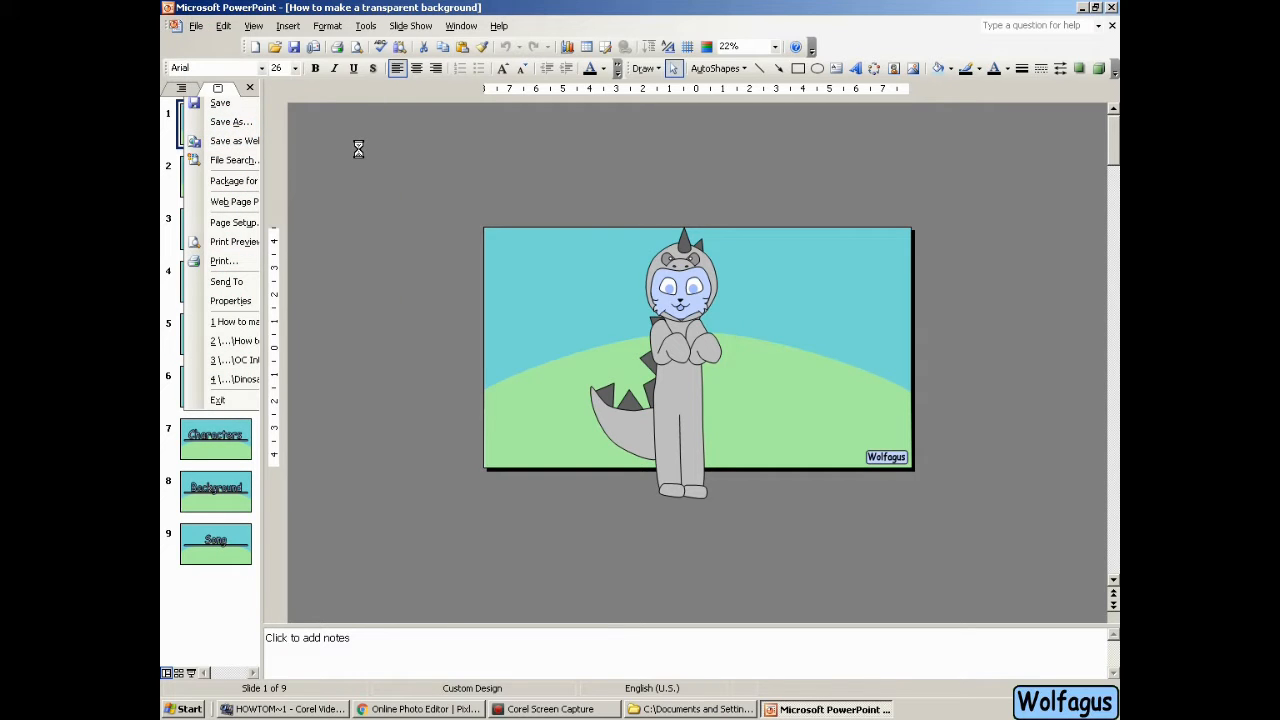
{"action": "left_click", "coordinate": [231, 121]}
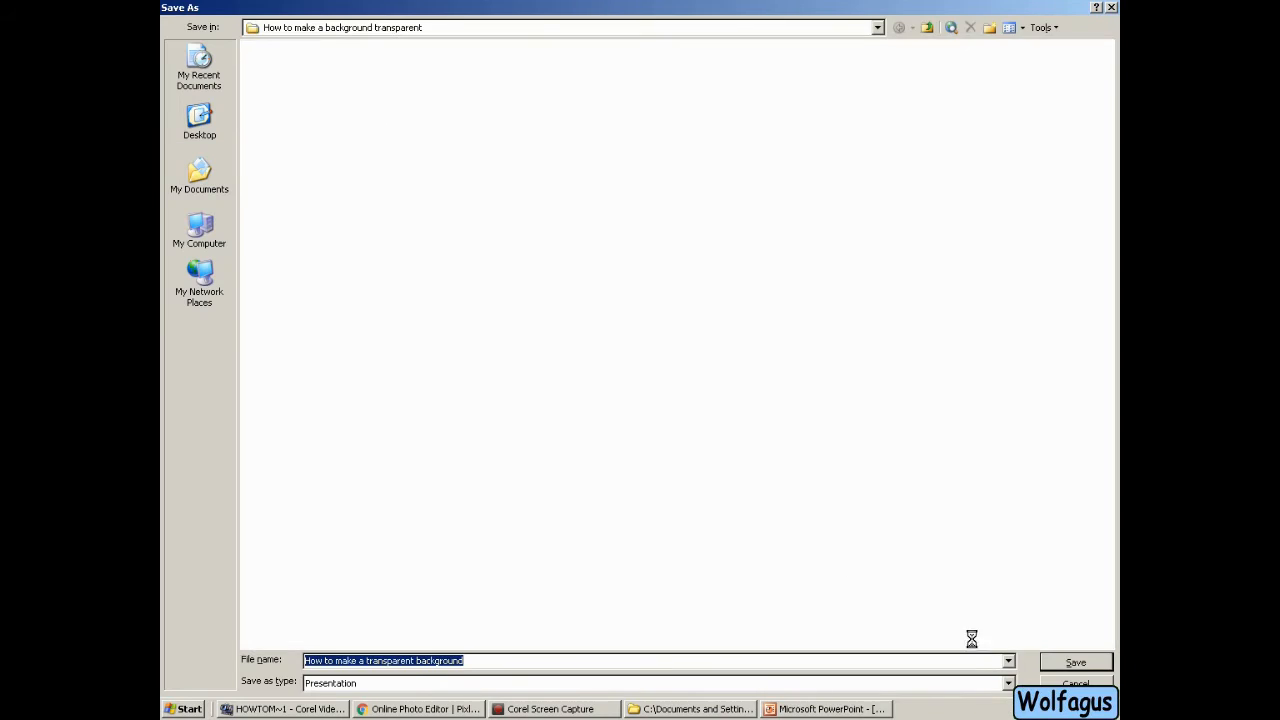
{"action": "left_click", "coordinate": [1008, 681]}
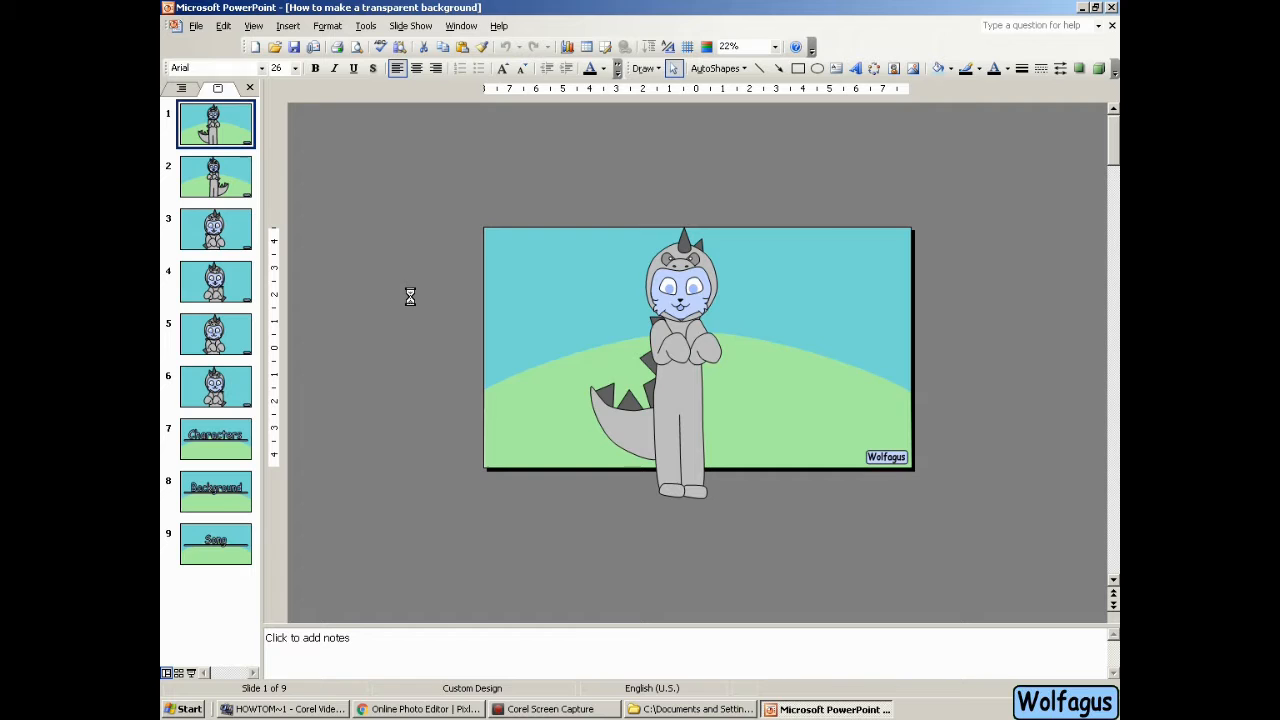
{"action": "left_click", "coordinate": [690, 709]}
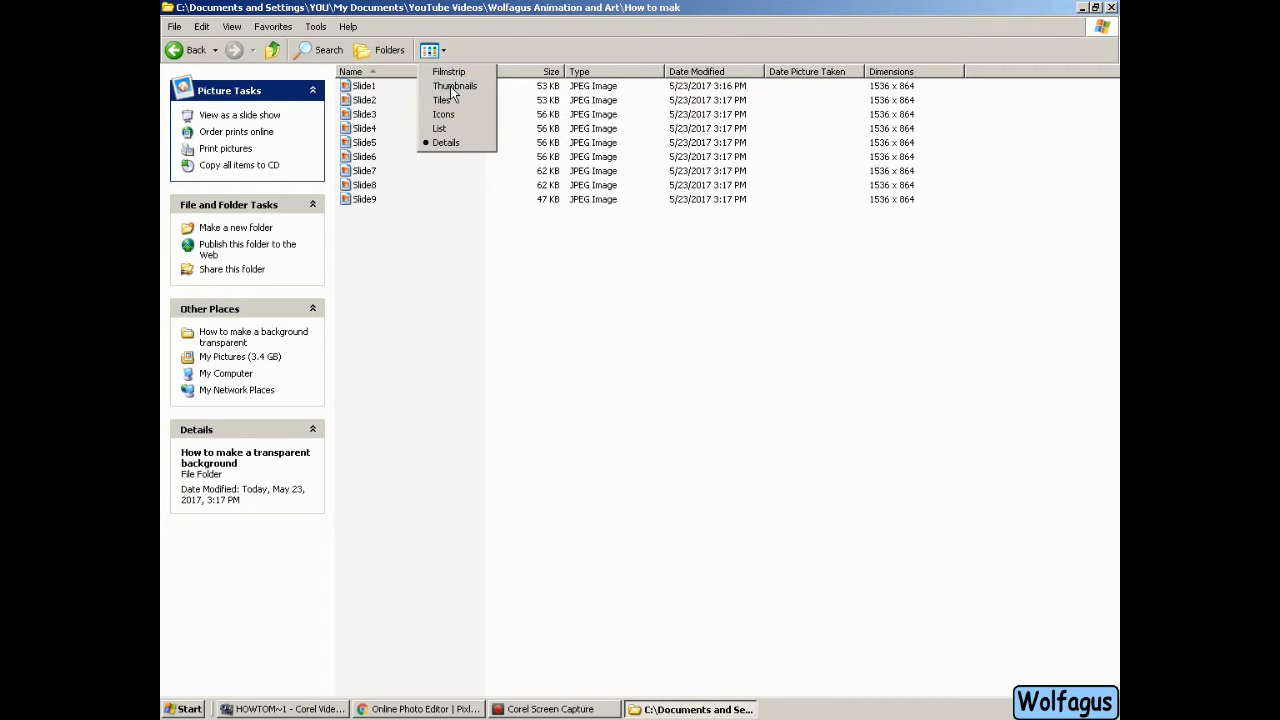
View the slide JPEGs as thumbnails in Explorer and switch to the Pixlr browser tab
{"action": "left_click", "coordinate": [455, 85]}
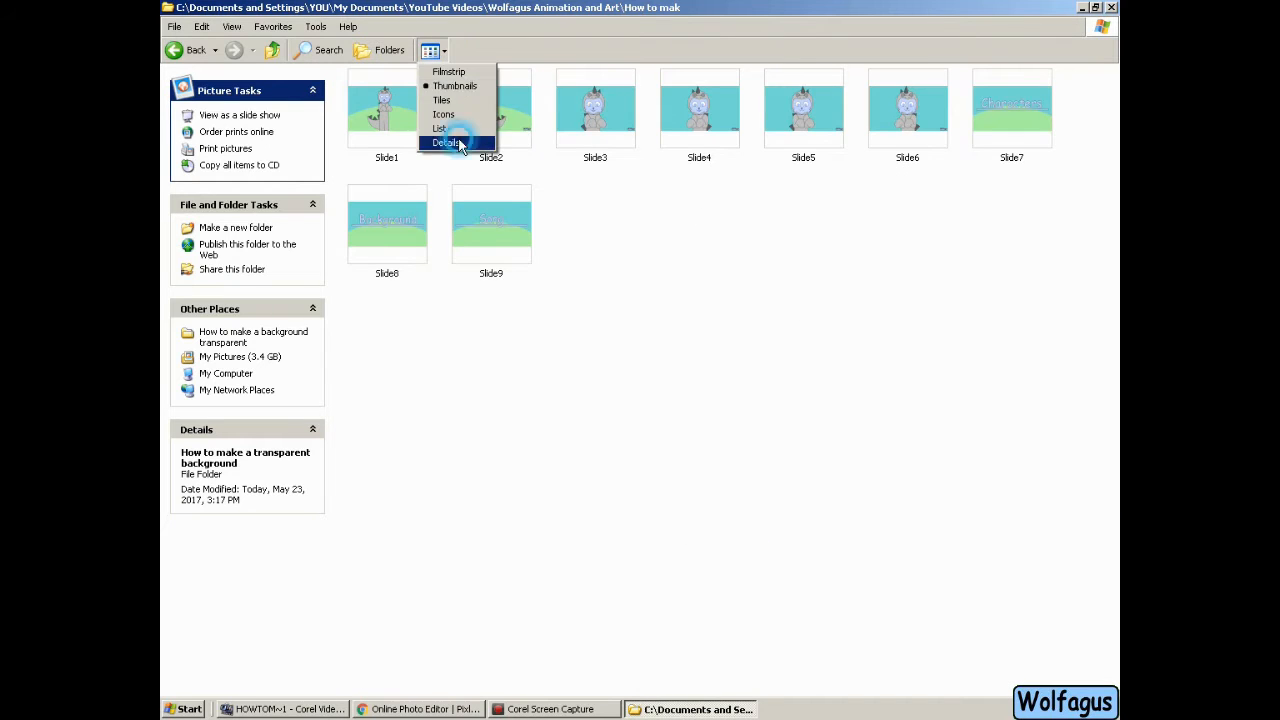
{"action": "left_click", "coordinate": [420, 709]}
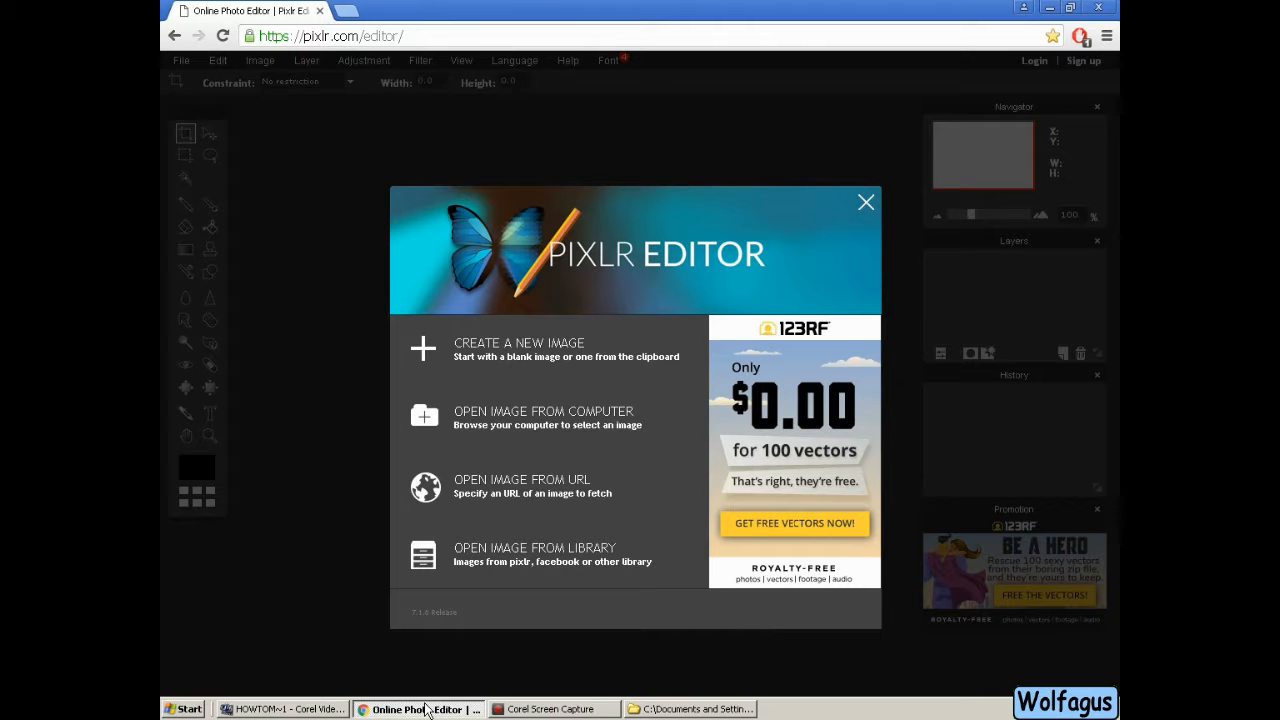
{"action": "mouse_move", "coordinate": [503, 378]}
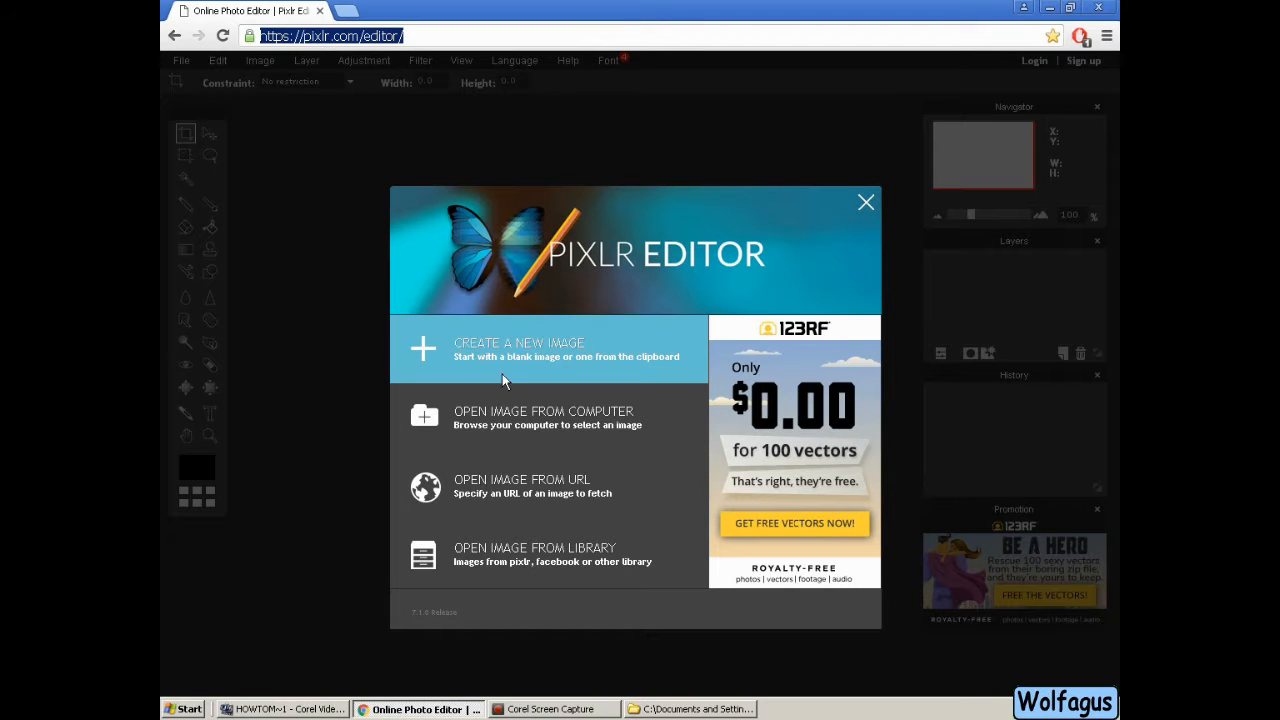
Open Slide1 from the slide folder, unlock its layer, erase the background and save as PNG
{"action": "left_click", "coordinate": [519, 349]}
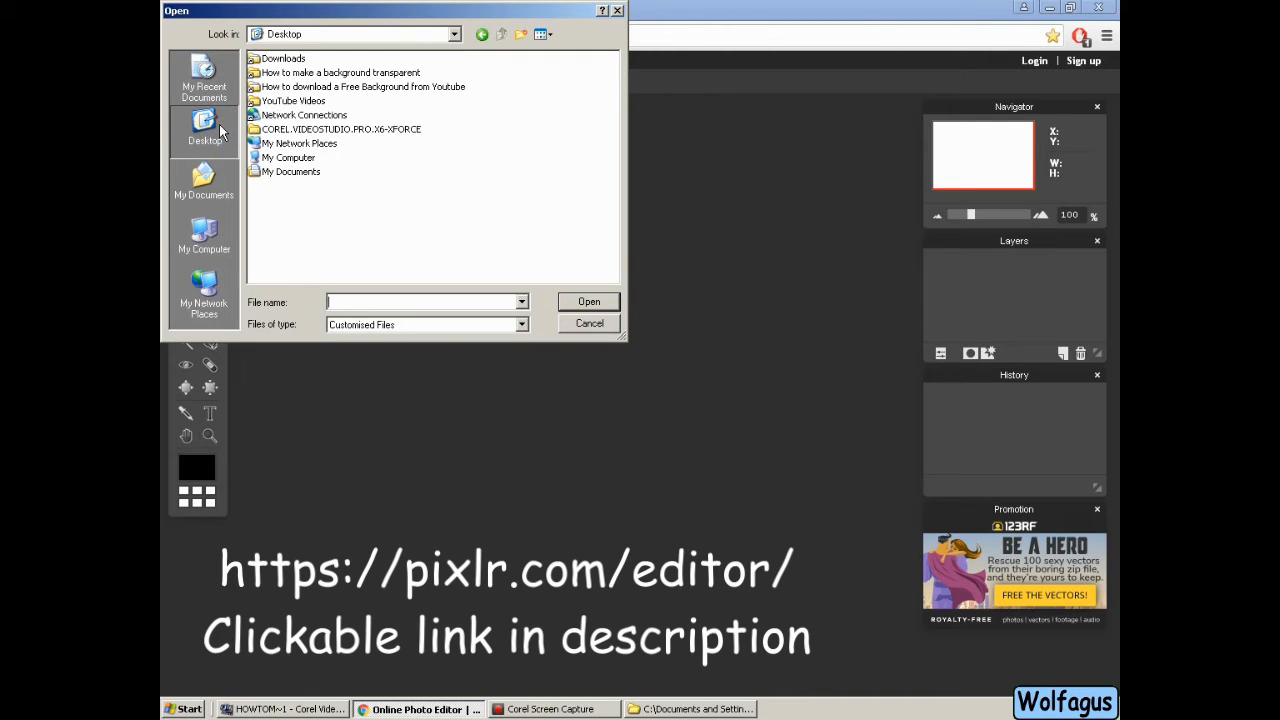
{"action": "double_click", "coordinate": [340, 72]}
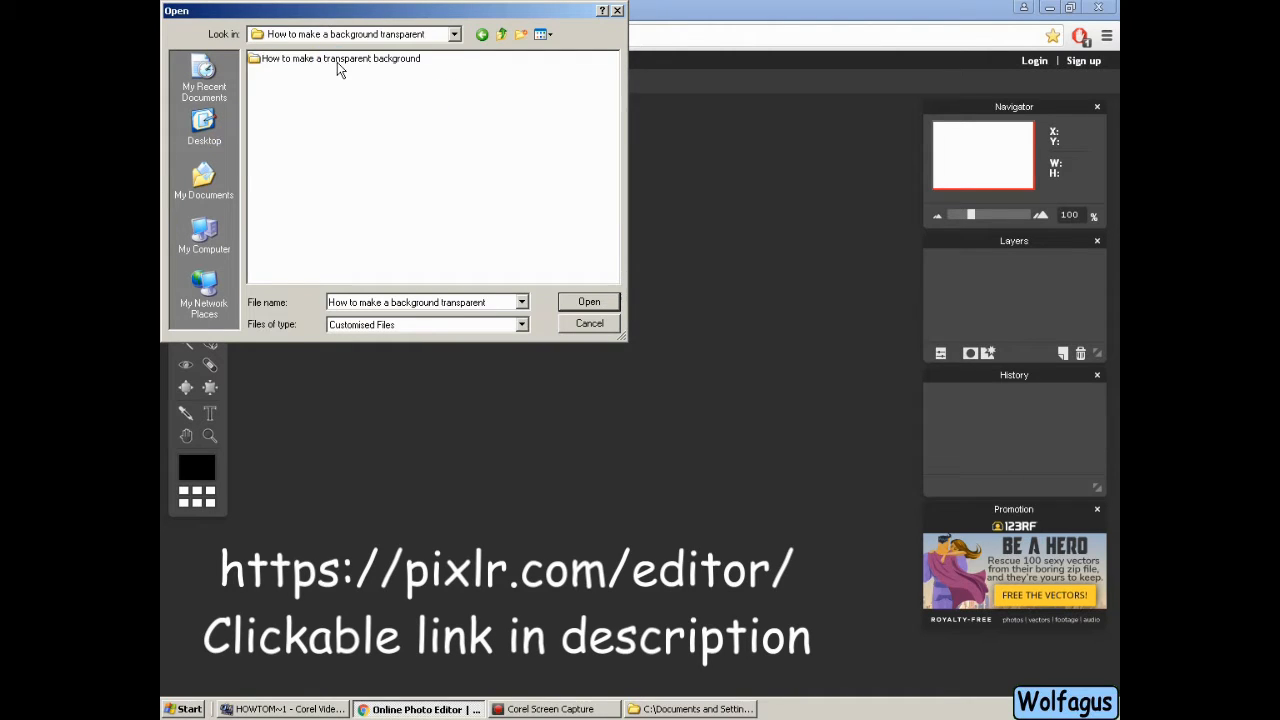
{"action": "left_click", "coordinate": [589, 323]}
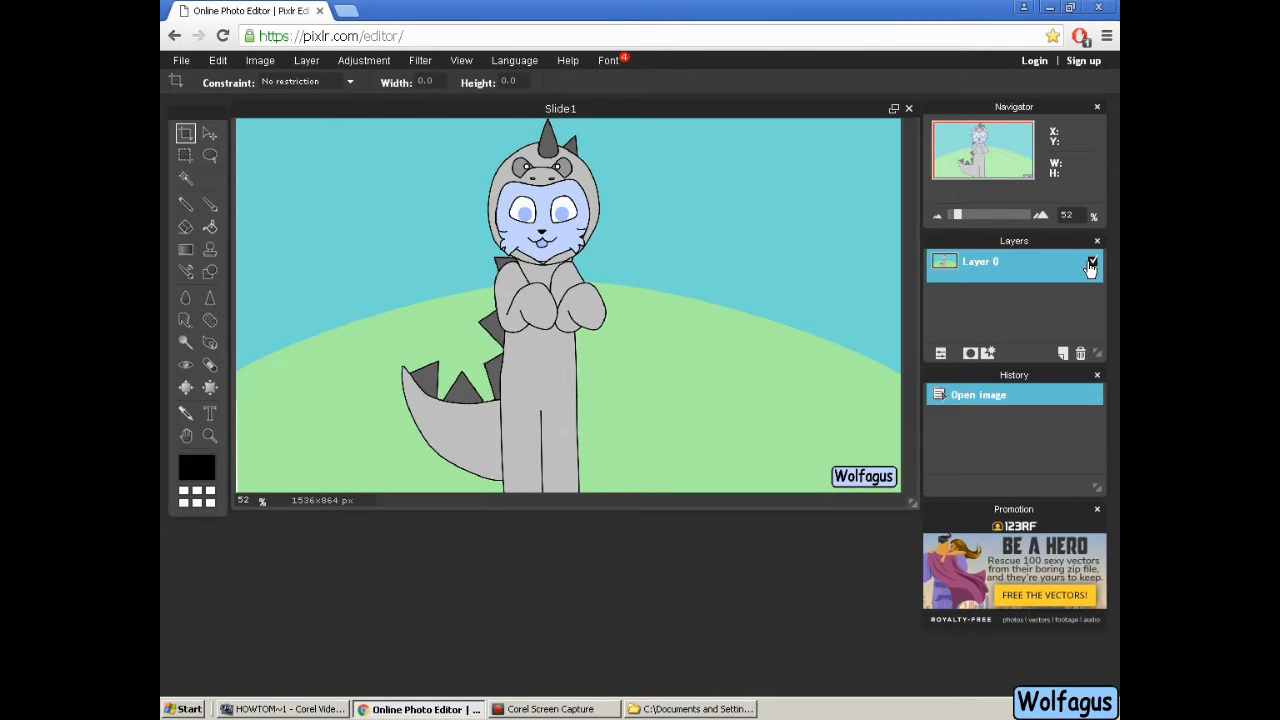
{"action": "left_click", "coordinate": [185, 178]}
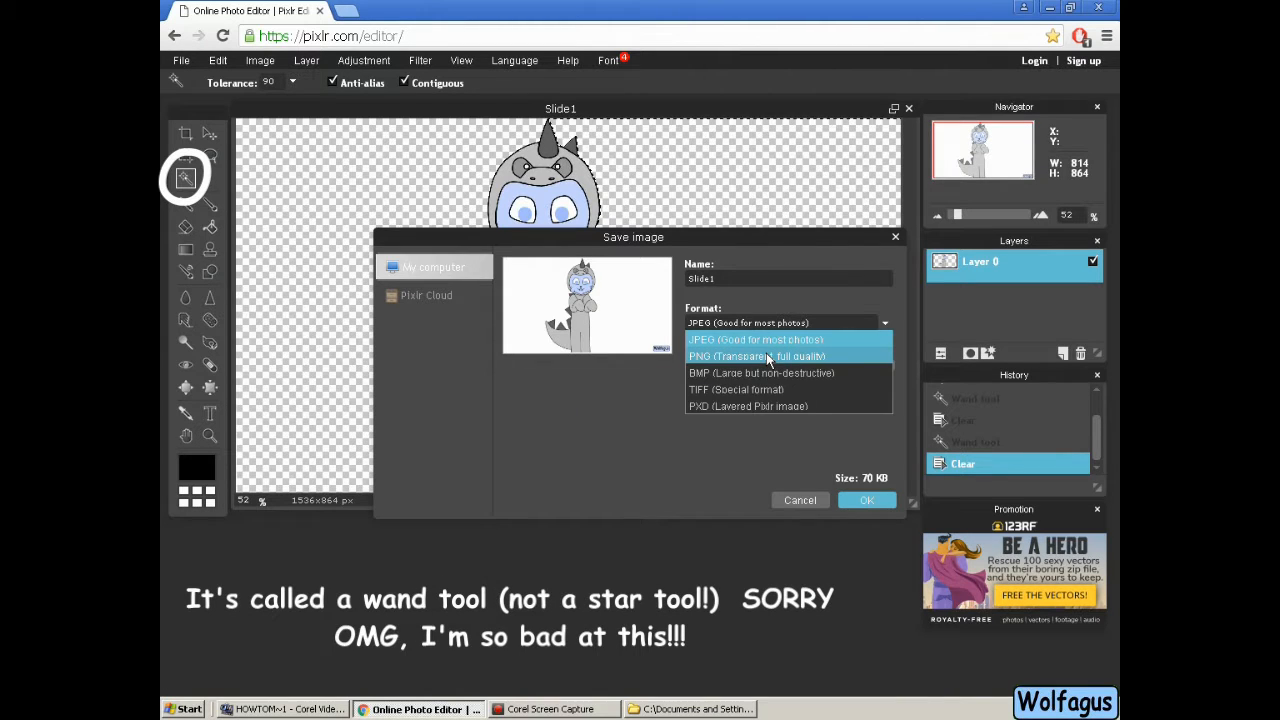
{"action": "left_click", "coordinate": [757, 356]}
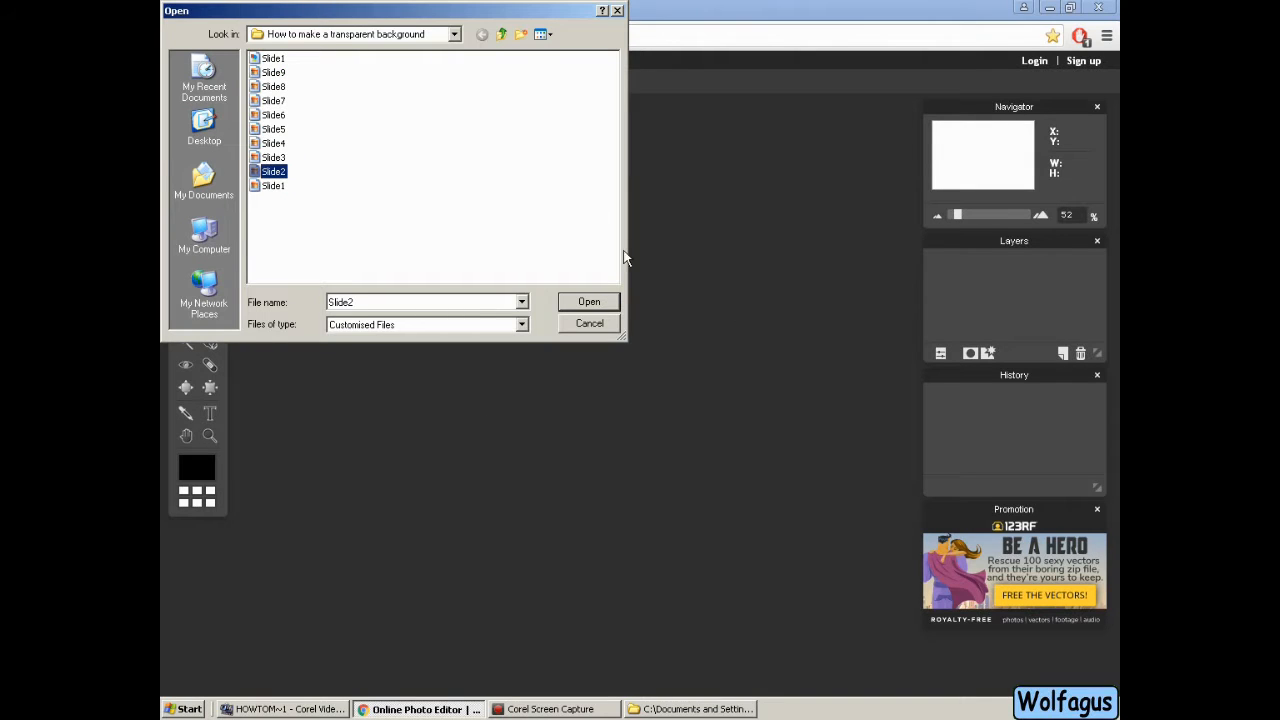
Open Slide2, clear its background and save it as a transparent PNG
{"action": "left_click", "coordinate": [588, 301]}
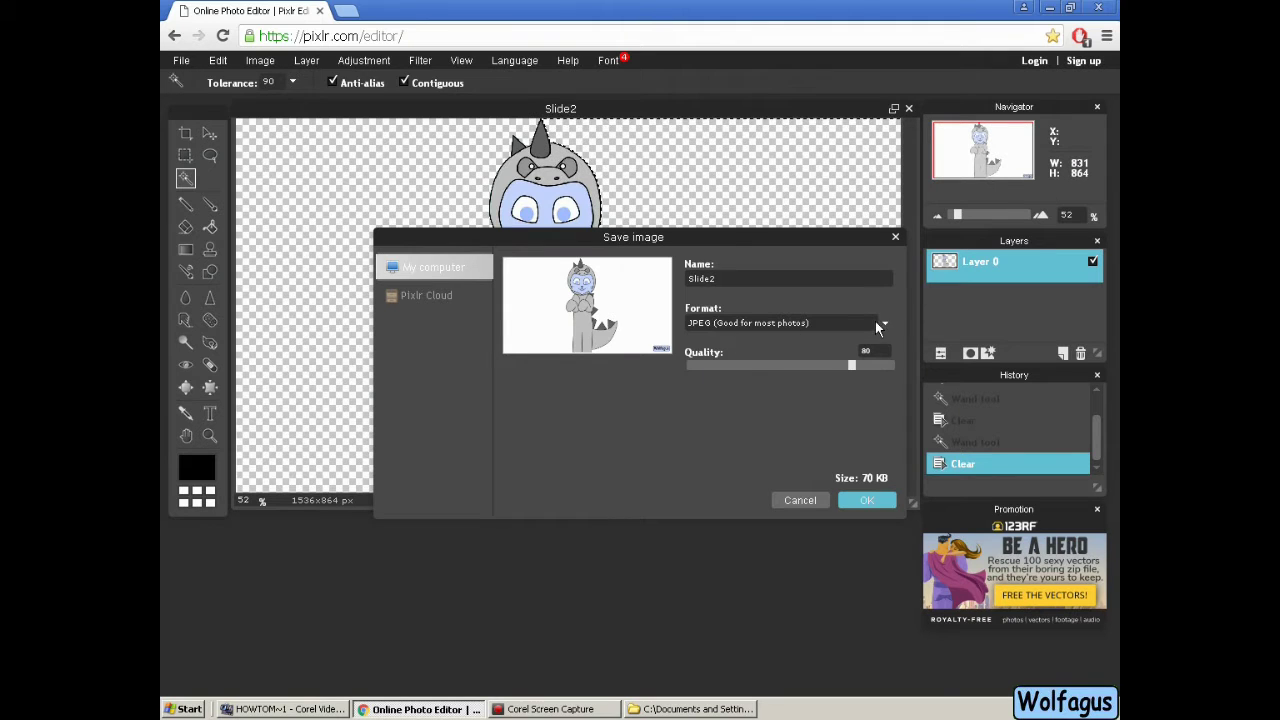
{"action": "left_click", "coordinate": [866, 500]}
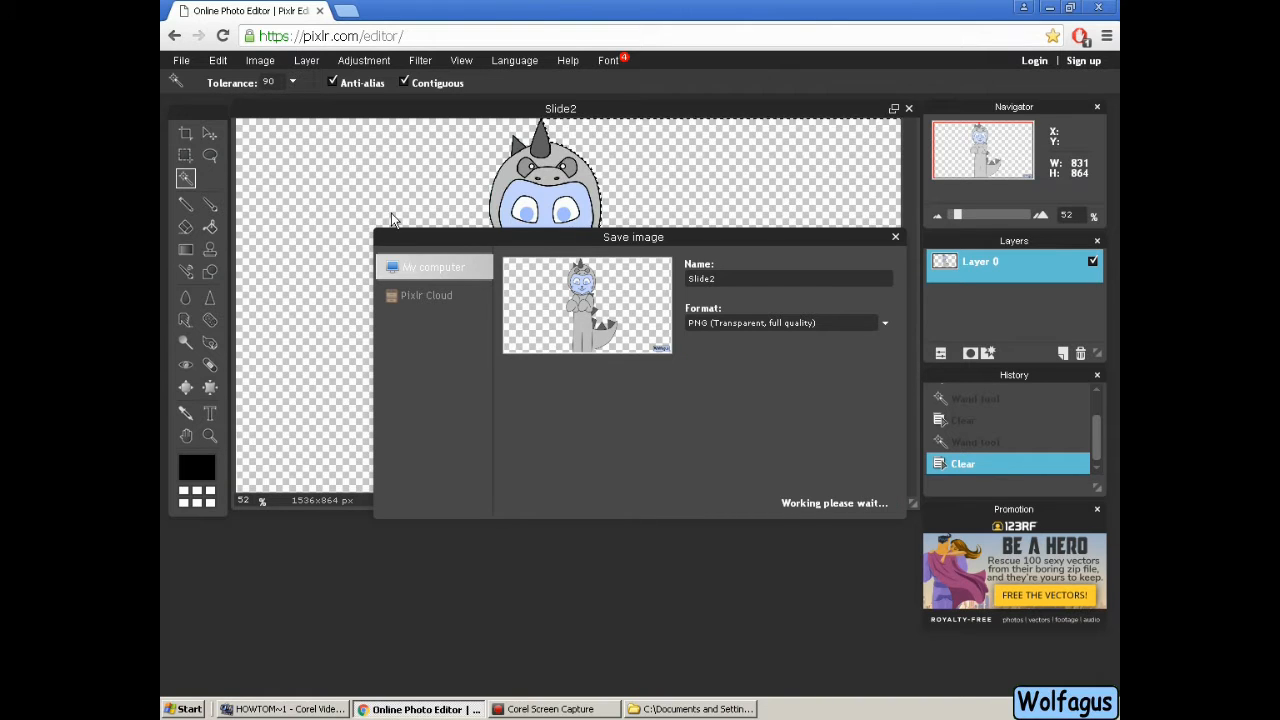
{"action": "left_click", "coordinate": [433, 267]}
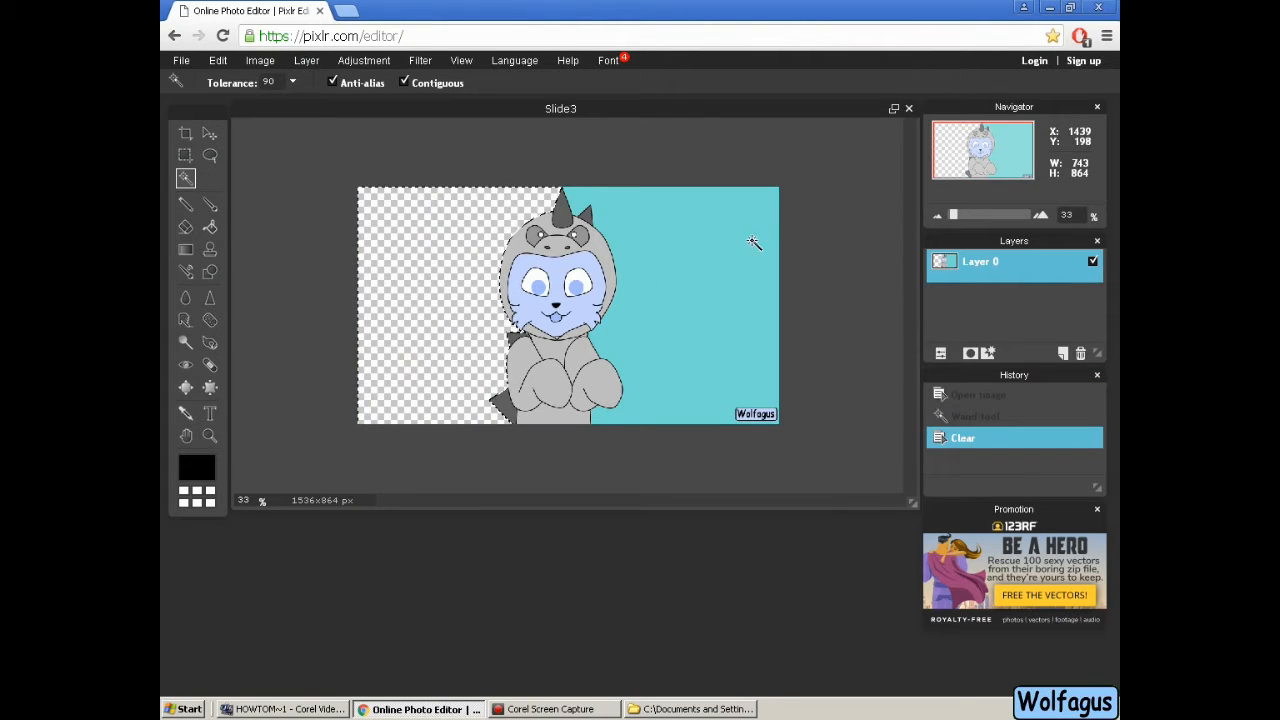
Deselect, clear Slide3's remaining blue area, close it and save as a transparent PNG
{"action": "left_click", "coordinate": [217, 60]}
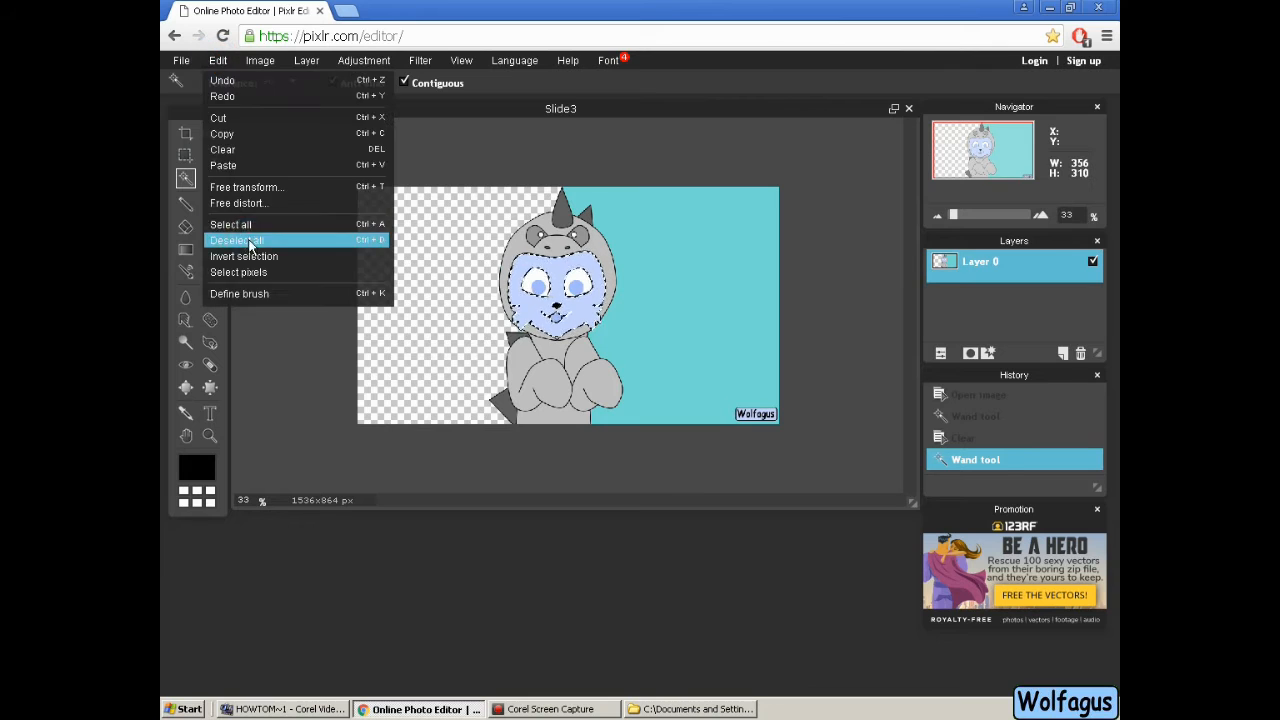
{"action": "left_click", "coordinate": [237, 240]}
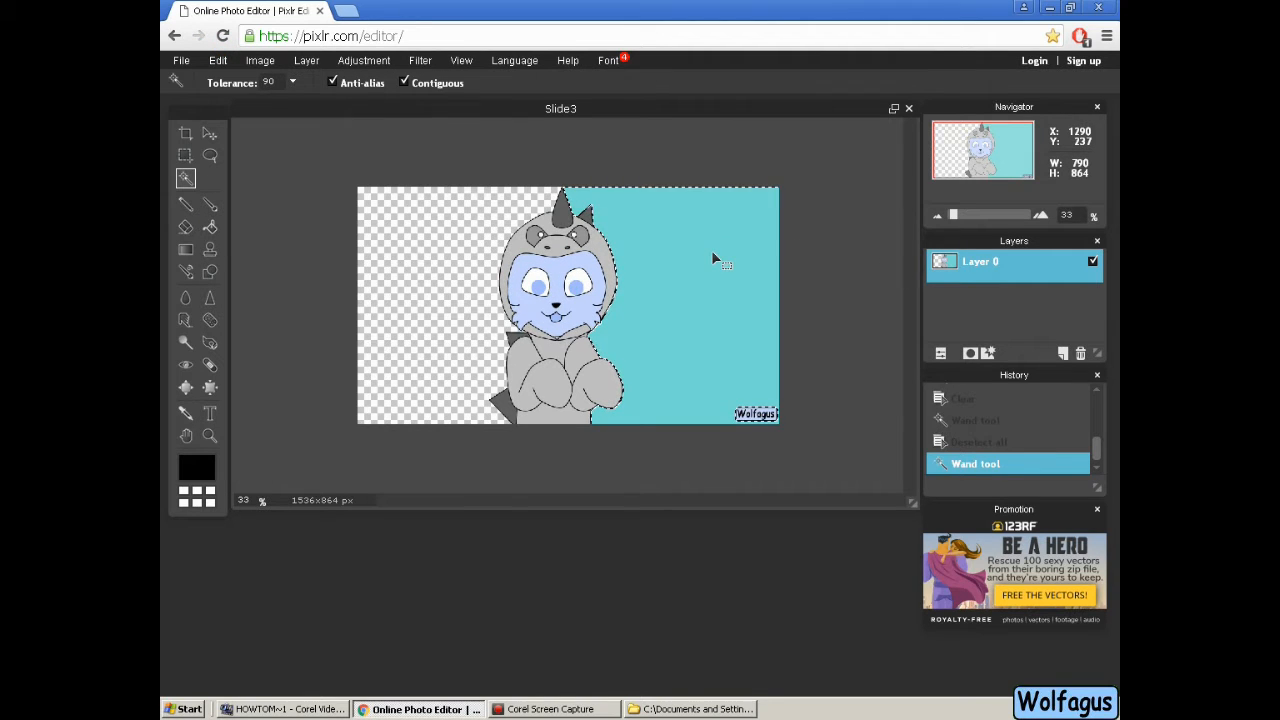
{"action": "left_click", "coordinate": [908, 107]}
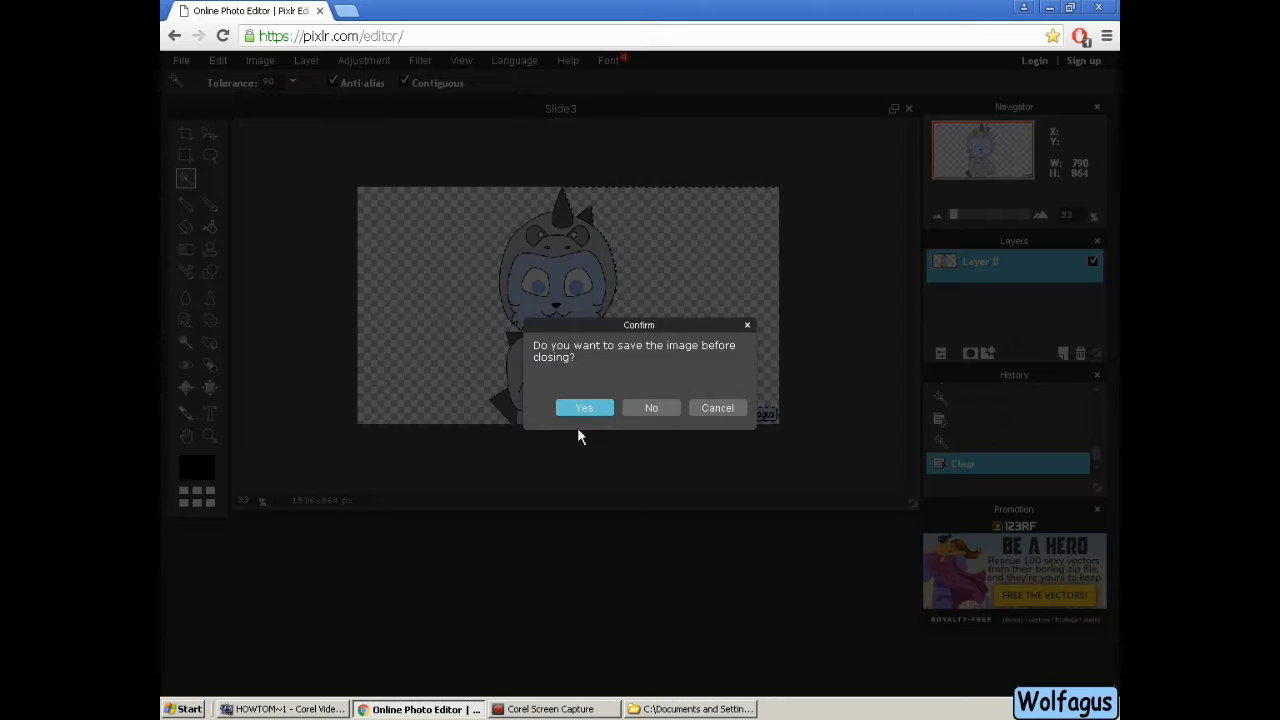
{"action": "left_click", "coordinate": [584, 407]}
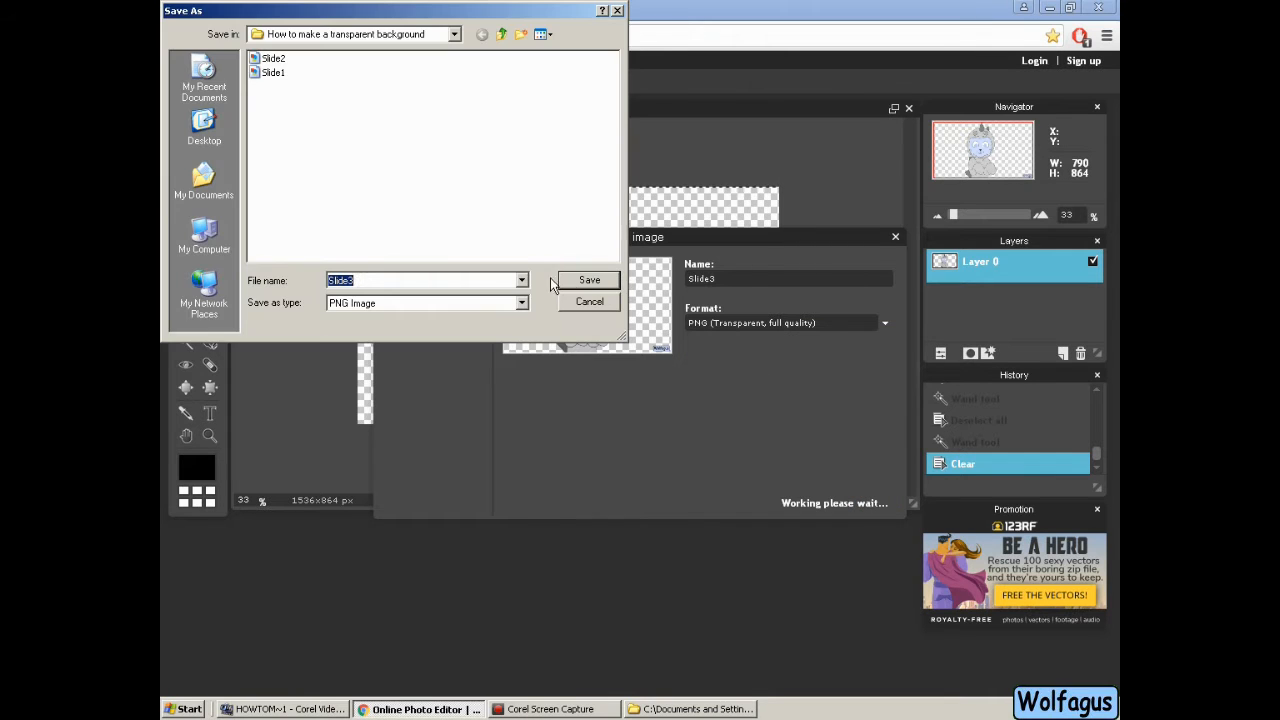
{"action": "left_click", "coordinate": [589, 280]}
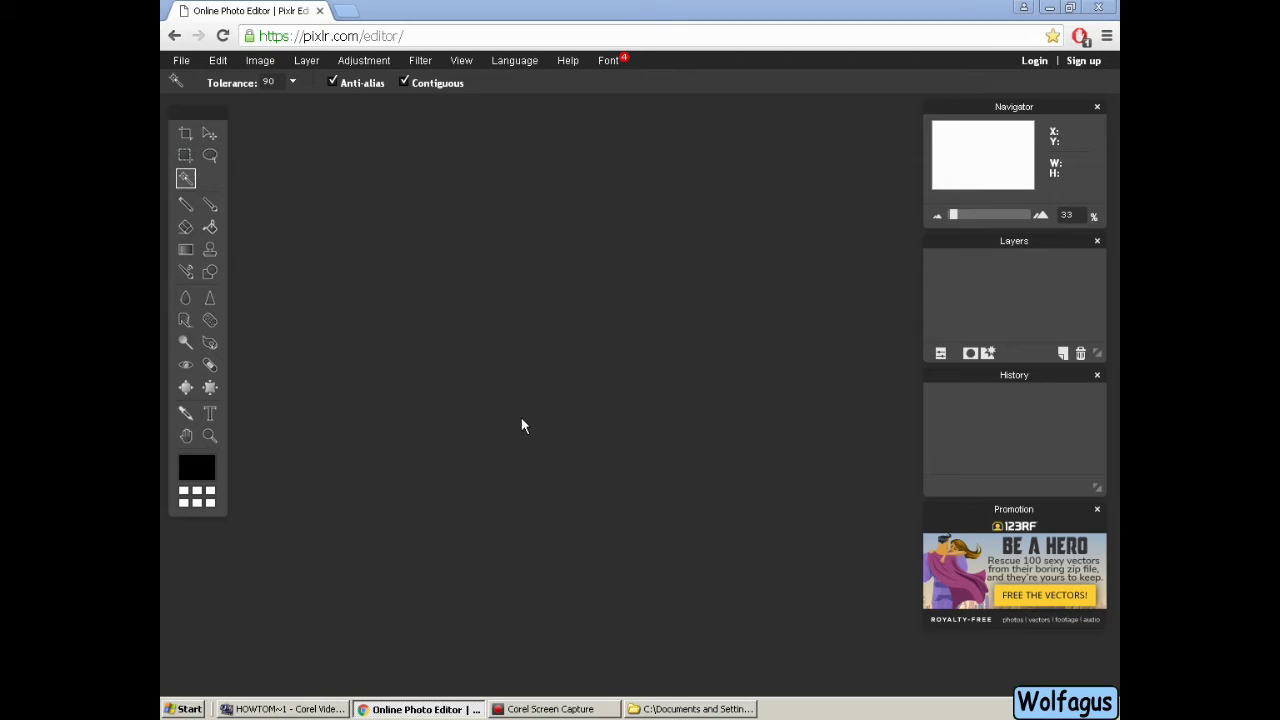
{"action": "mouse_move", "coordinate": [587, 301]}
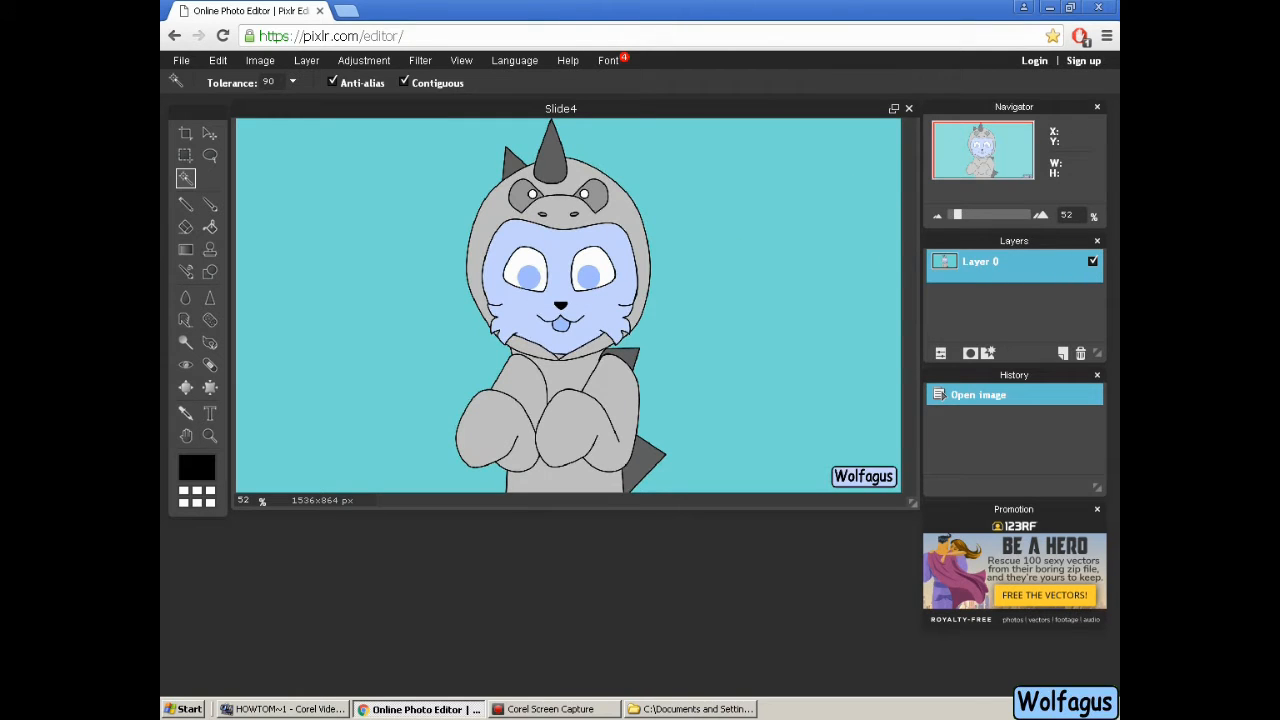
Clear Slide4's background, save it as a transparent PNG and leave the Pixlr page
{"action": "left_click", "coordinate": [315, 194]}
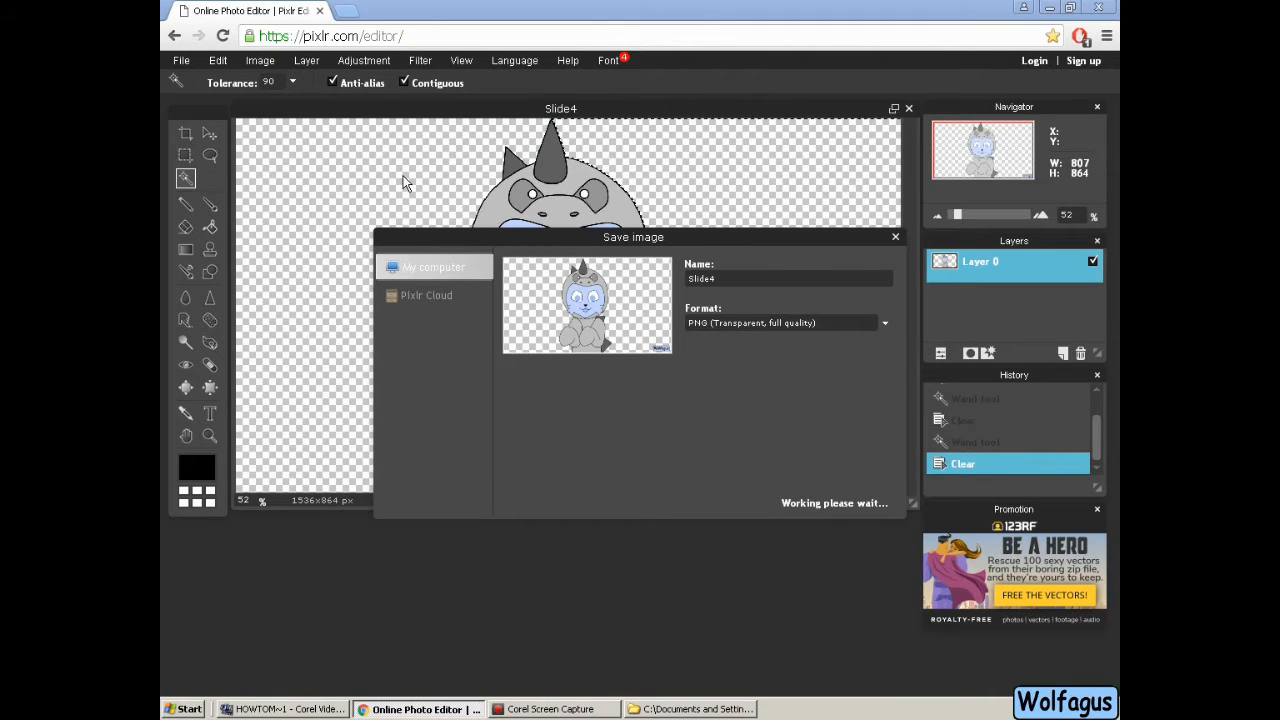
{"action": "left_click", "coordinate": [433, 267]}
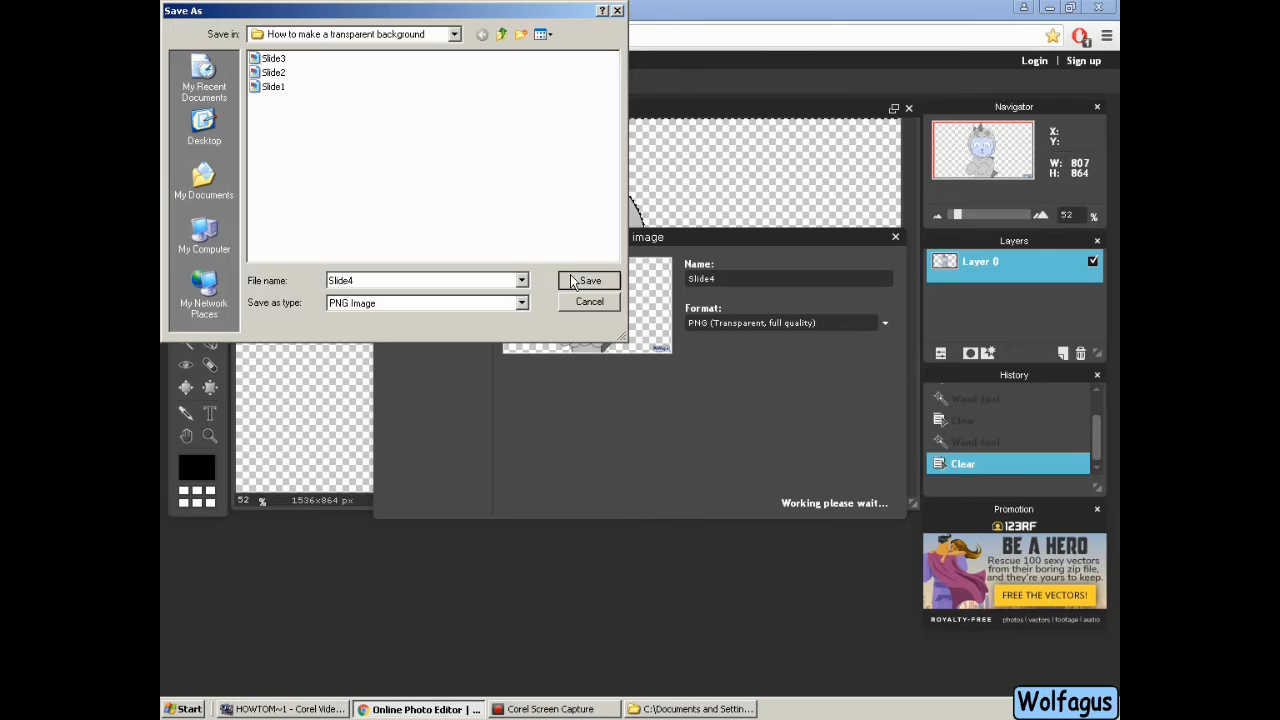
{"action": "left_click", "coordinate": [589, 280]}
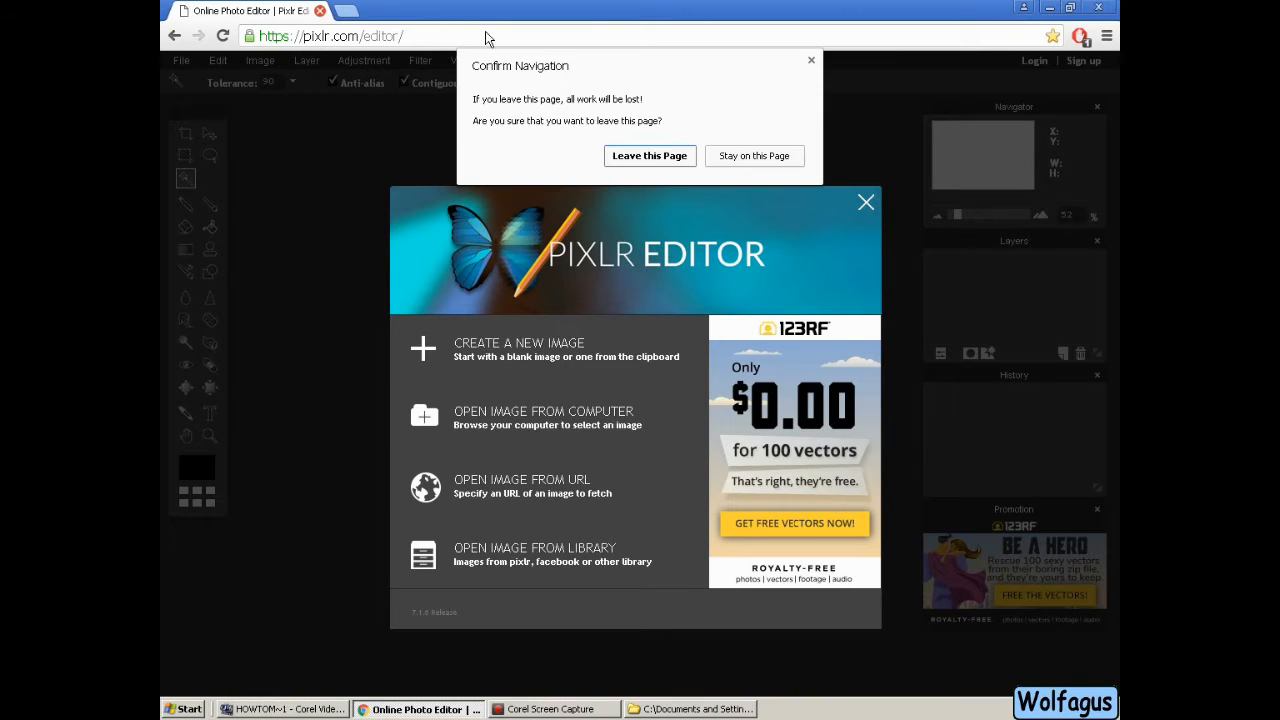
{"action": "left_click", "coordinate": [649, 155]}
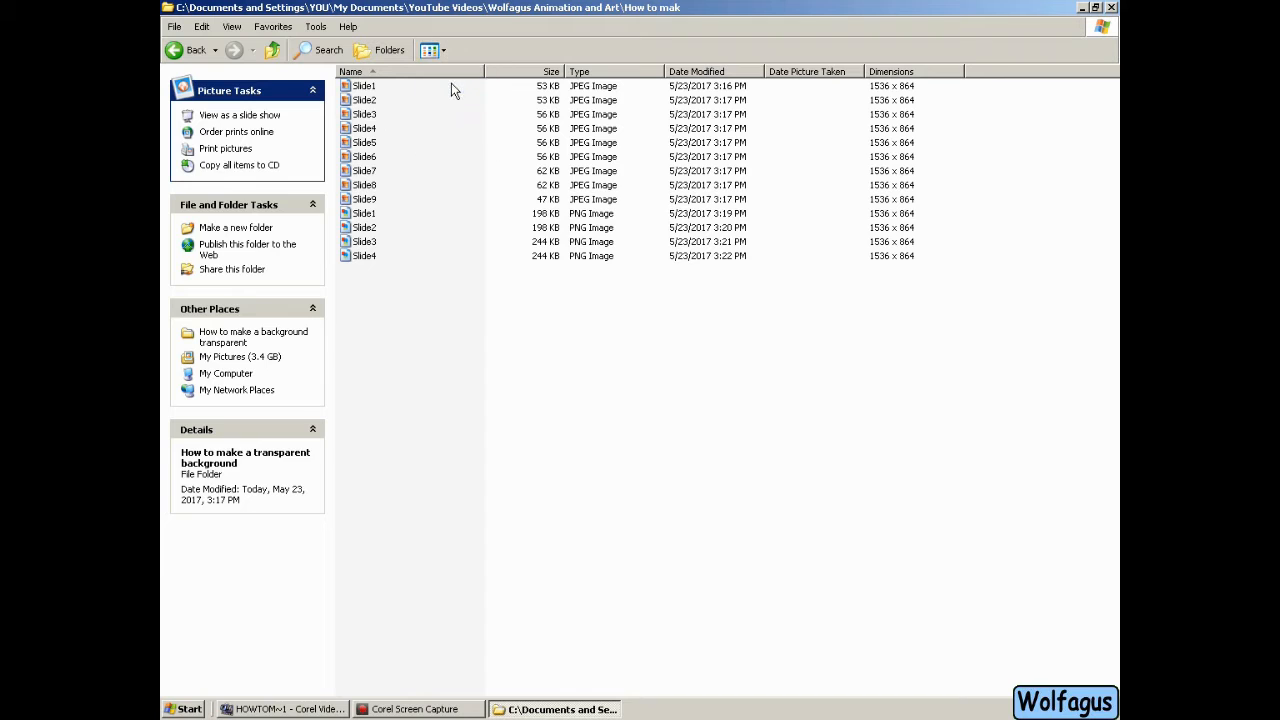
Show the slide folder as thumbnails with the four new PNGs, then switch to VideoStudio
{"action": "left_click", "coordinate": [429, 50]}
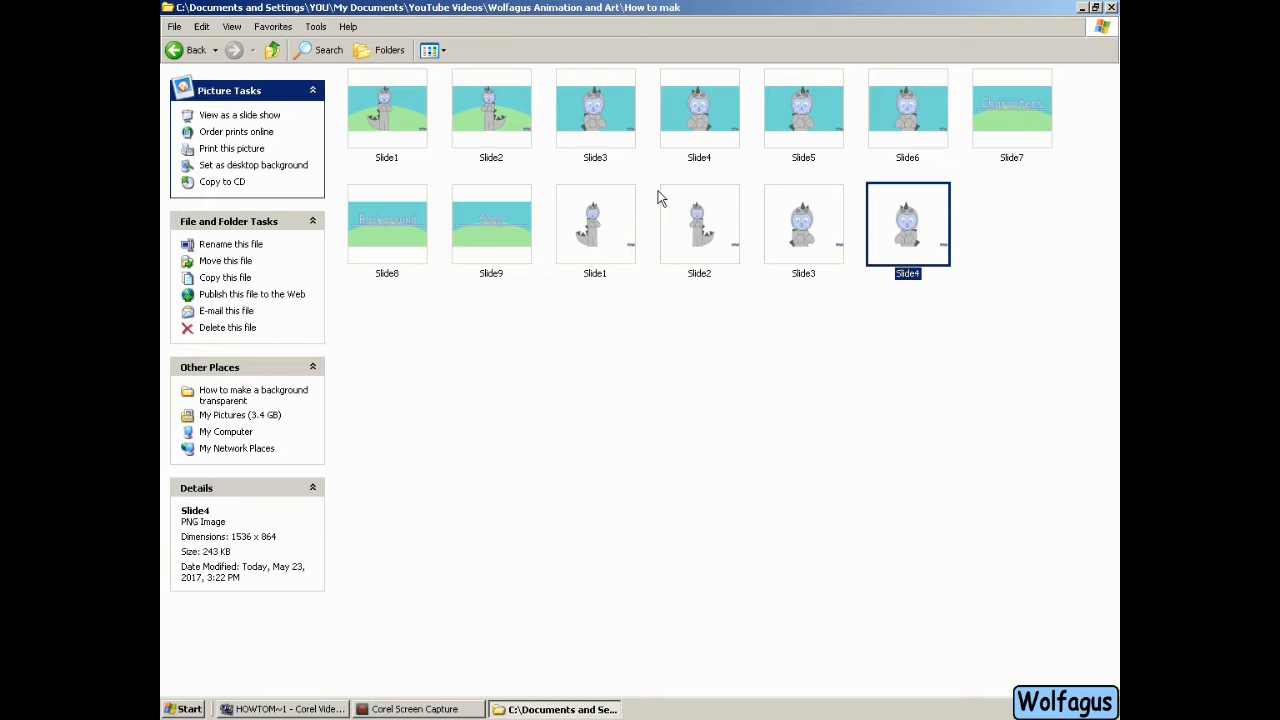
{"action": "left_click", "coordinate": [280, 709]}
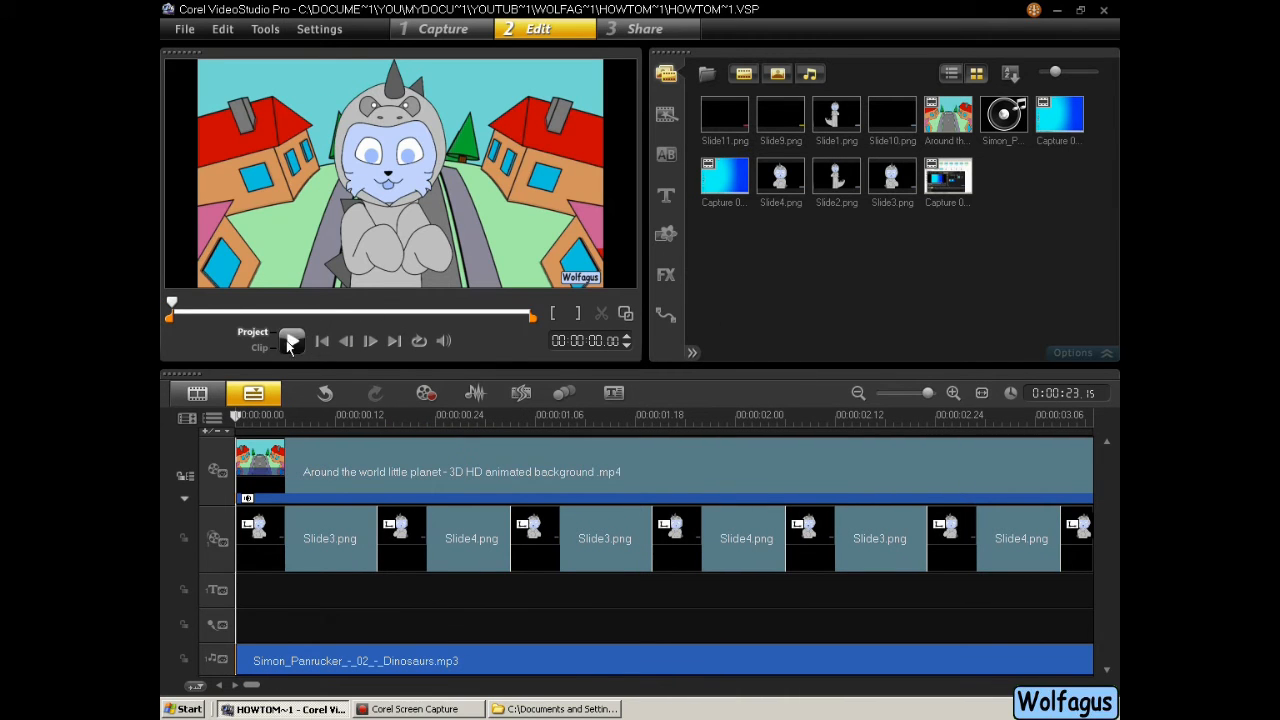
Play the VideoStudio project showing the character PNGs over the animated background
{"action": "left_click", "coordinate": [291, 340]}
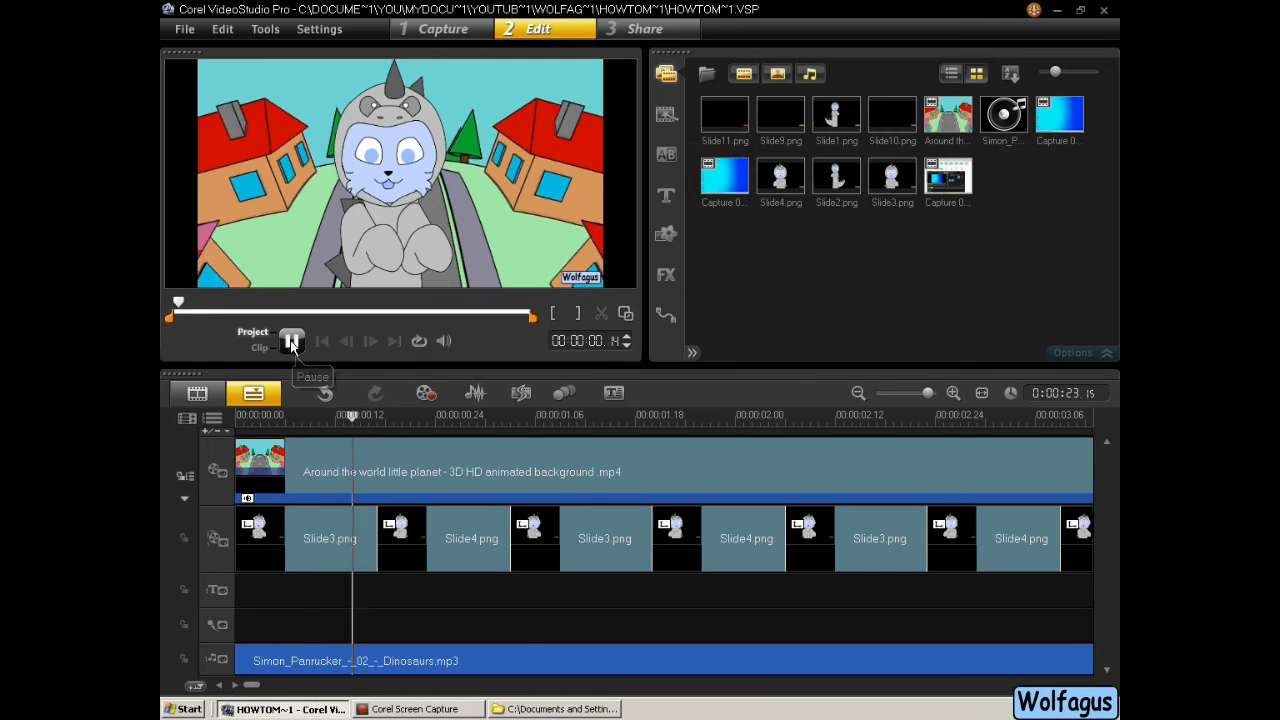
{"action": "left_click", "coordinate": [292, 341]}
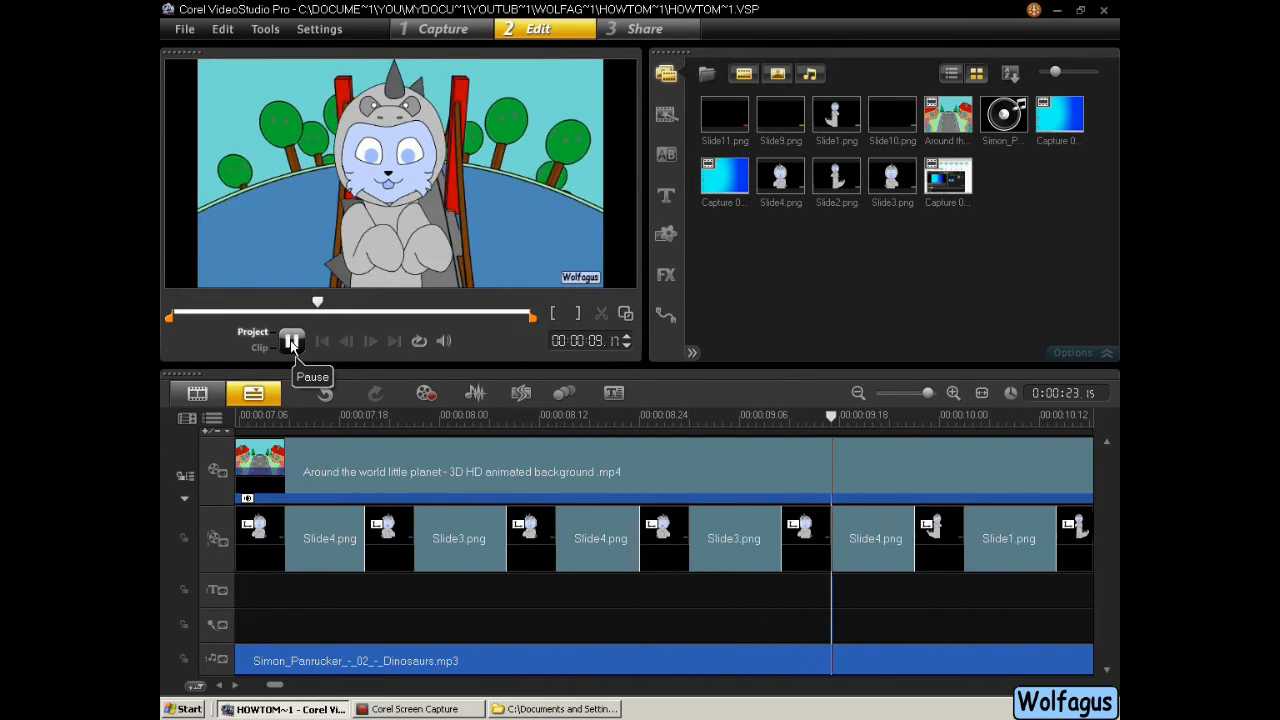
{"action": "left_click", "coordinate": [293, 341]}
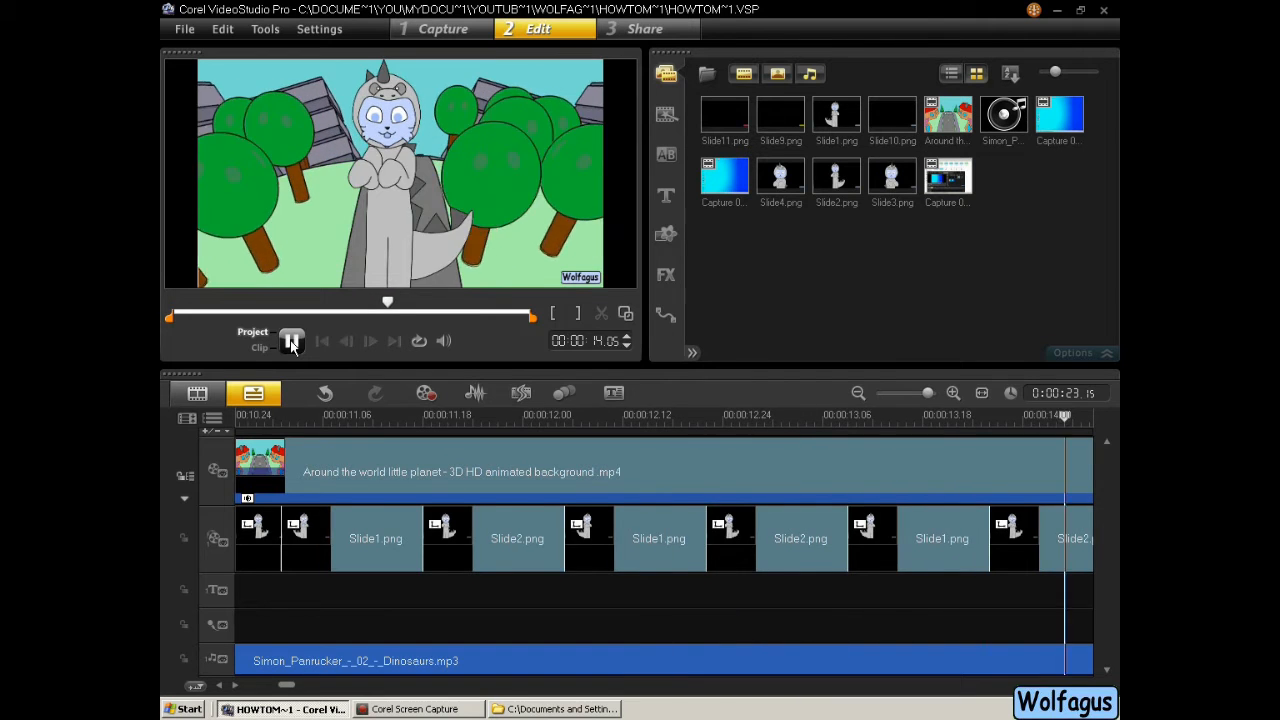